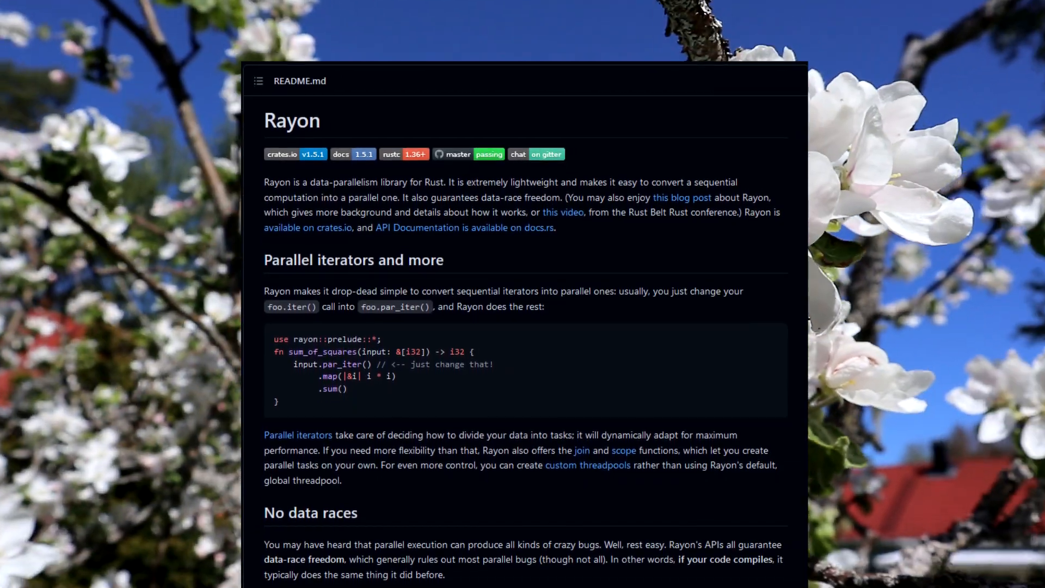
# Replace .into_iter() with .into_par_iter() so the range iterates in parallel.
pyautogui.scroll(-3)
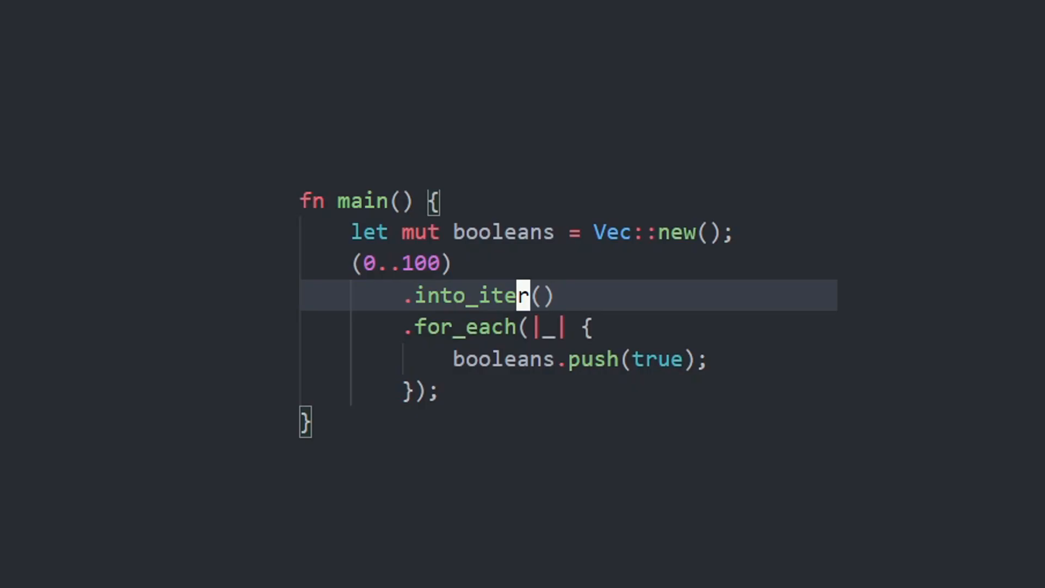
pyautogui.write('opa_')
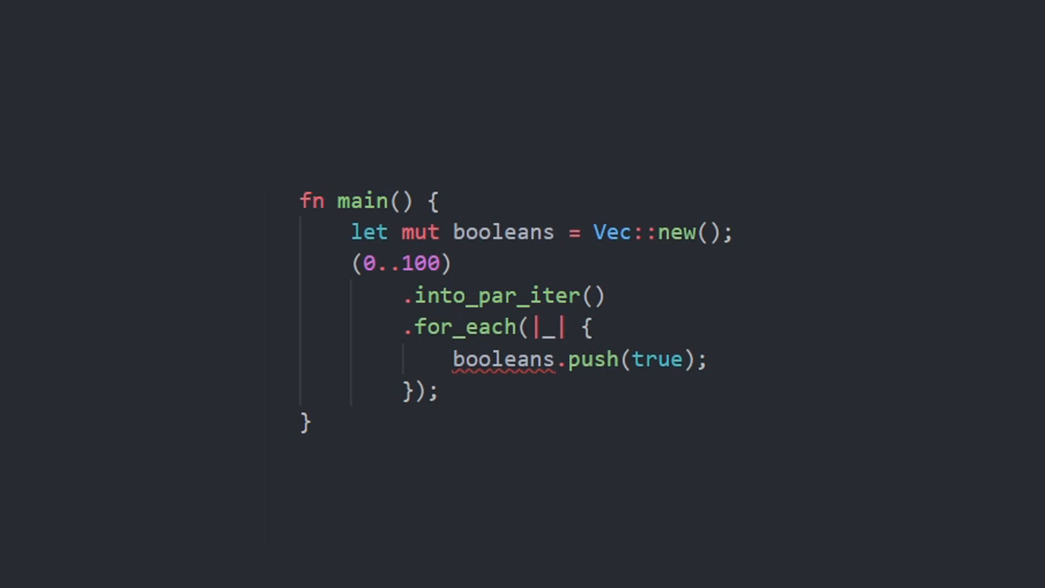
pyautogui.moveTo(606, 449)
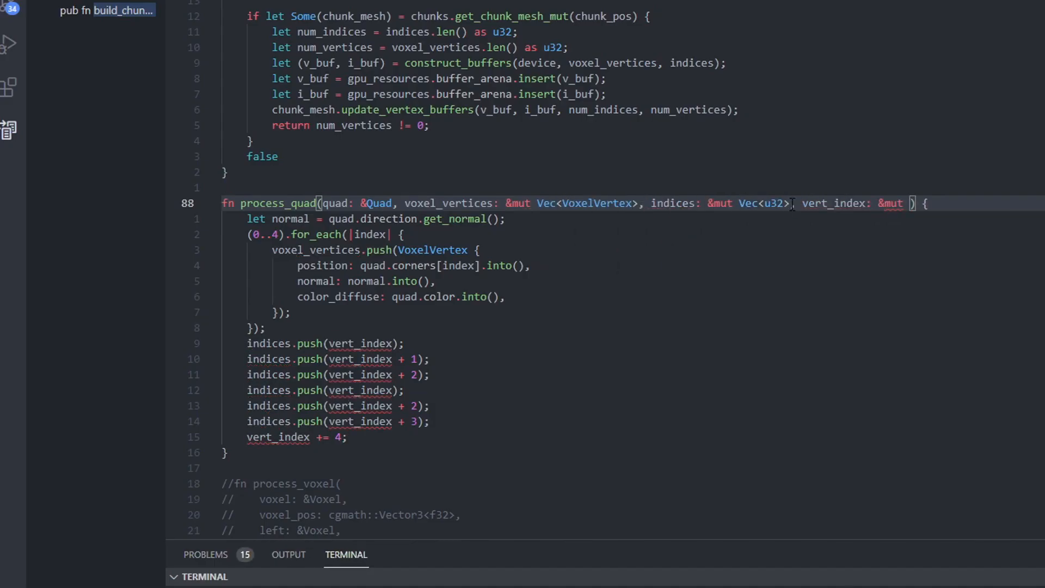
# Scroll up to the process_quad function in the mesh builder source.
pyautogui.scroll(3)
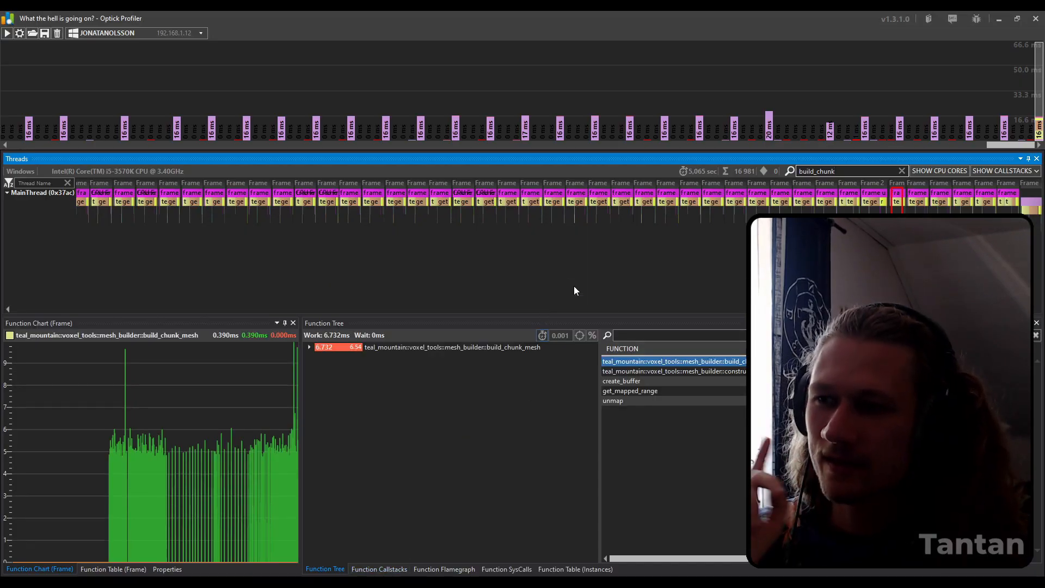
pyautogui.moveTo(693, 197)
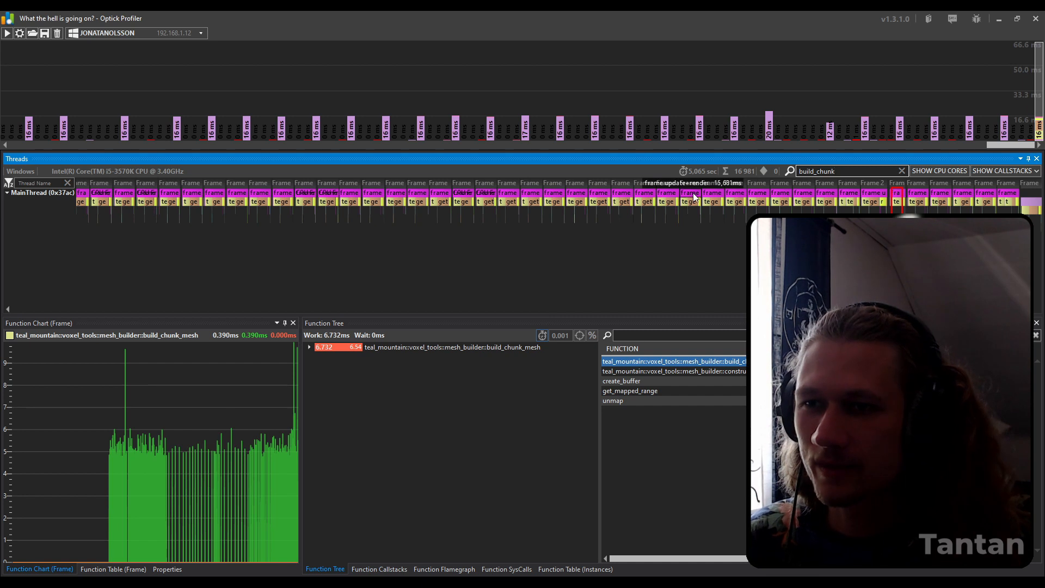
# Select build_chunk_mesh in the capture to chart its timings across frames.
pyautogui.click(687, 197)
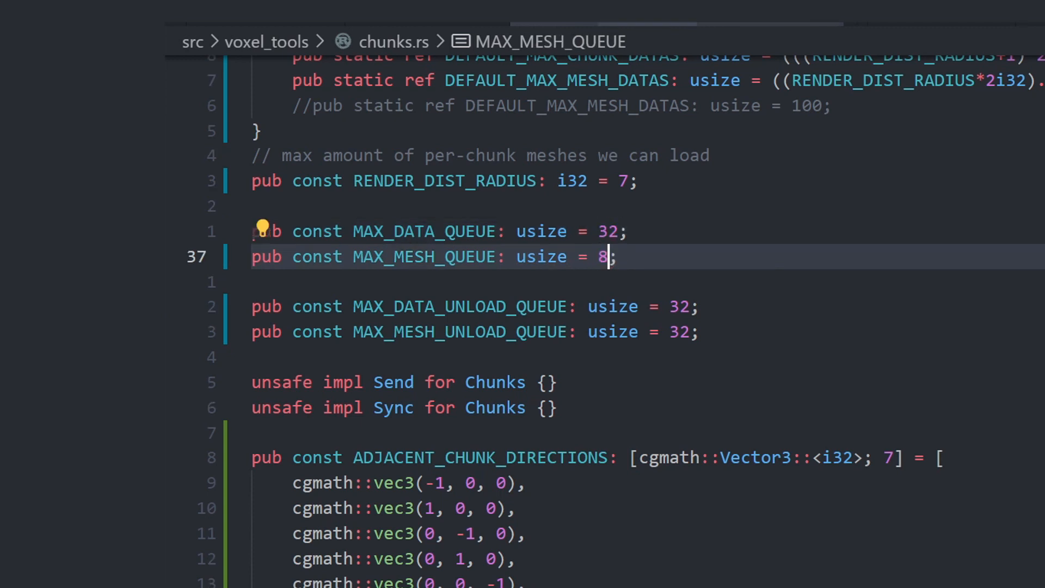
# Search the project for par_ from chunks.rs, listing three results in two files.
pyautogui.click(545, 407)
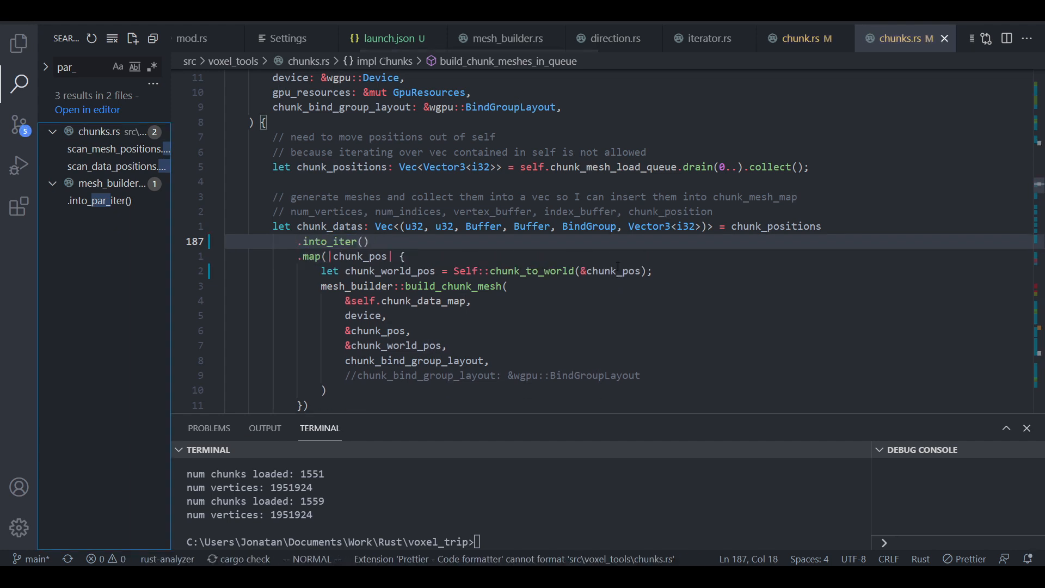
pyautogui.click(99, 201)
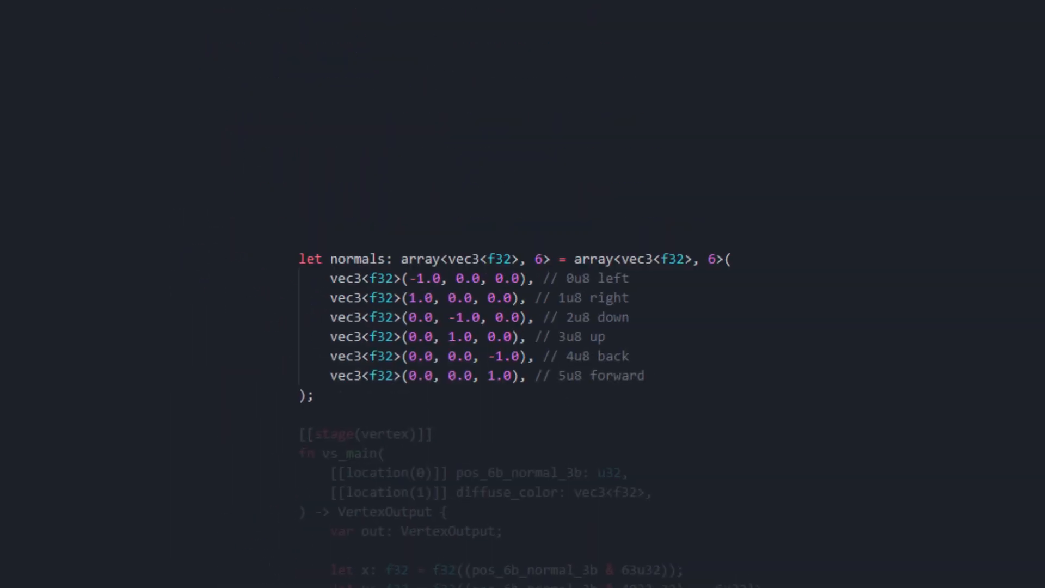
pyautogui.scroll(-3)
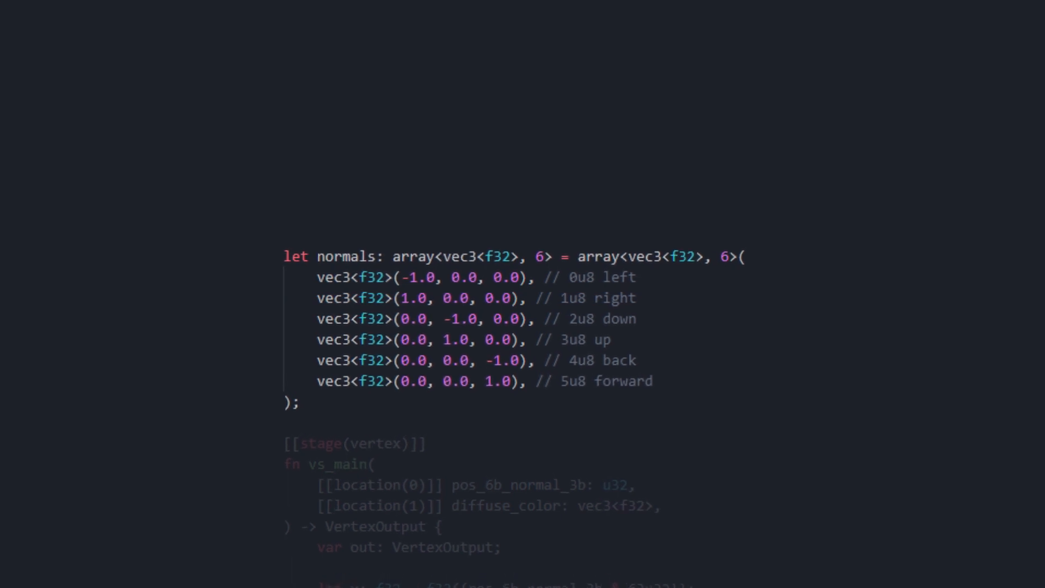